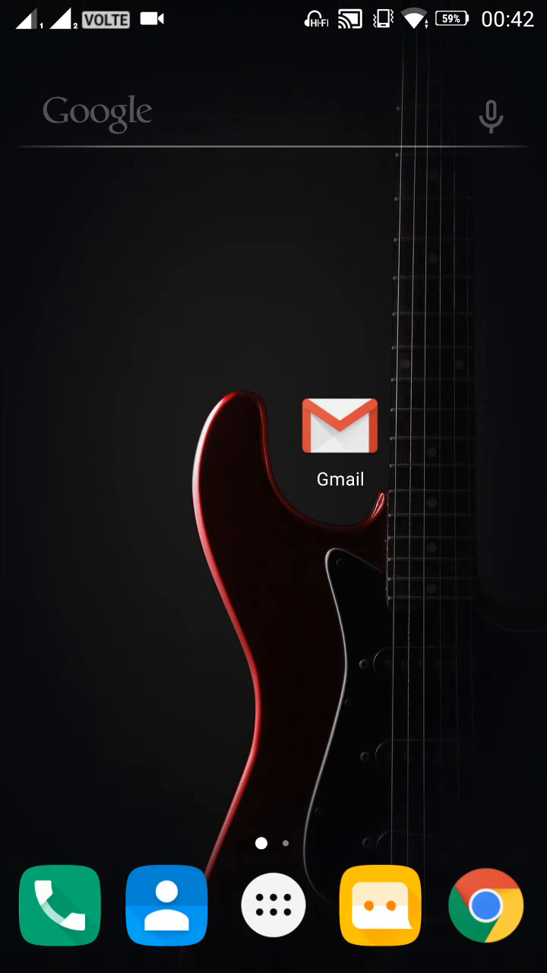
Launch Gmail from the home screen and show the Hotmail account's mailboxes and labels
{"action": "left_click", "coordinate": [341, 425]}
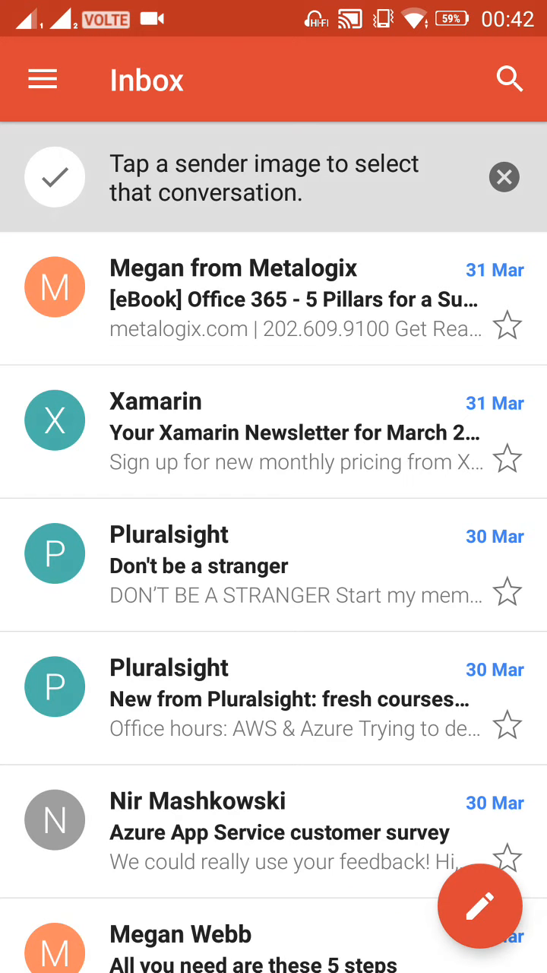
{"action": "left_click", "coordinate": [42, 79]}
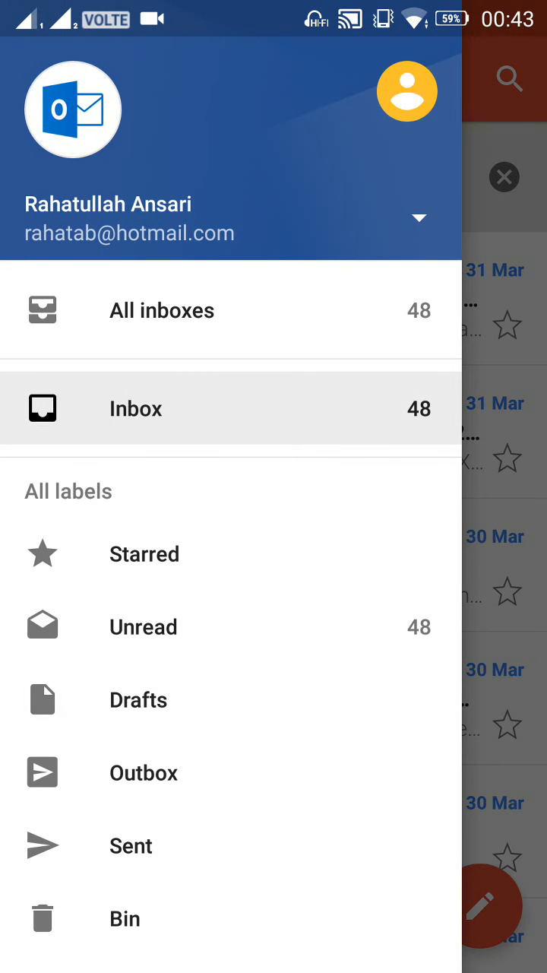
Expand the account list and go to Manage Accounts, landing on the Google account's sync page
{"action": "left_click", "coordinate": [419, 218]}
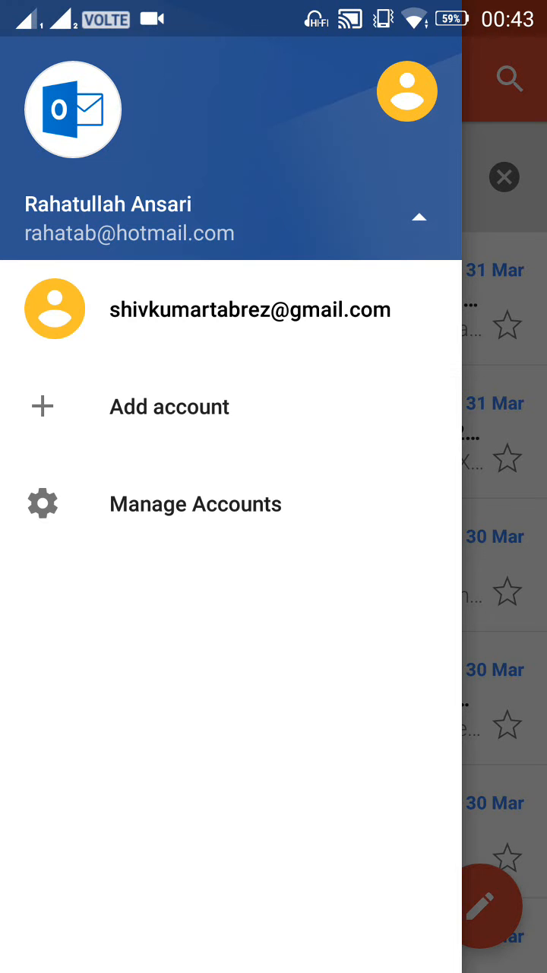
{"action": "left_click", "coordinate": [195, 503]}
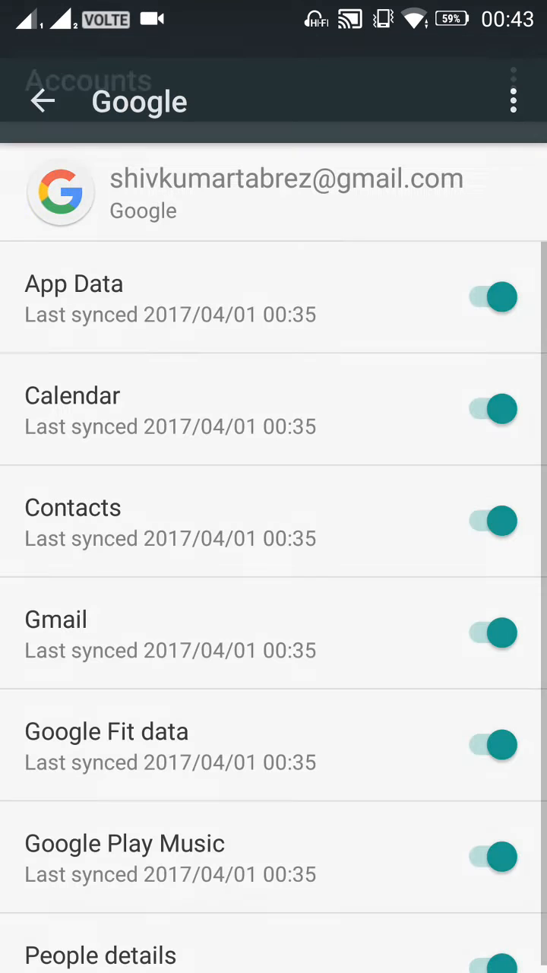
Leave the Google sync page for the Accounts list showing Google and Personal (IMAP)
{"action": "scroll", "scroll_direction": "up", "scroll_amount": 3}
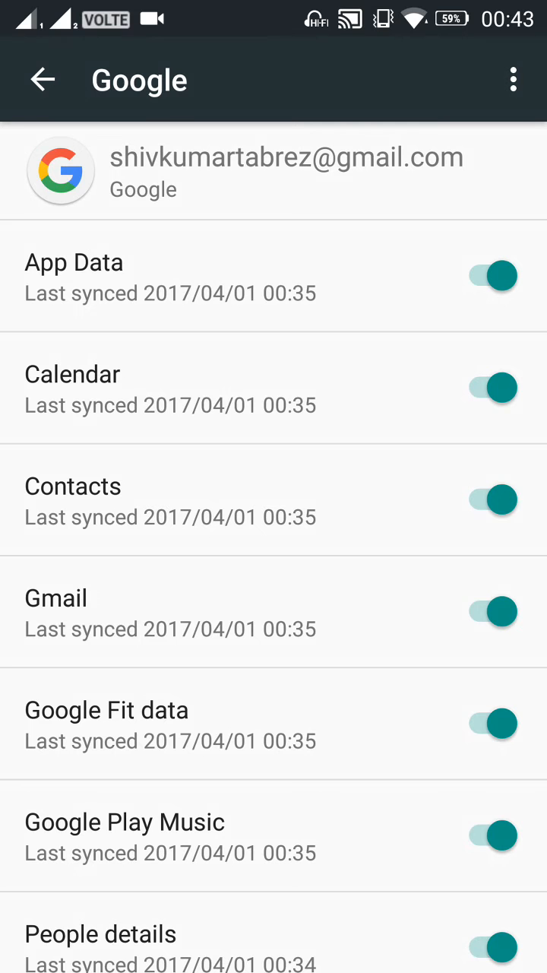
{"action": "left_click", "coordinate": [514, 80]}
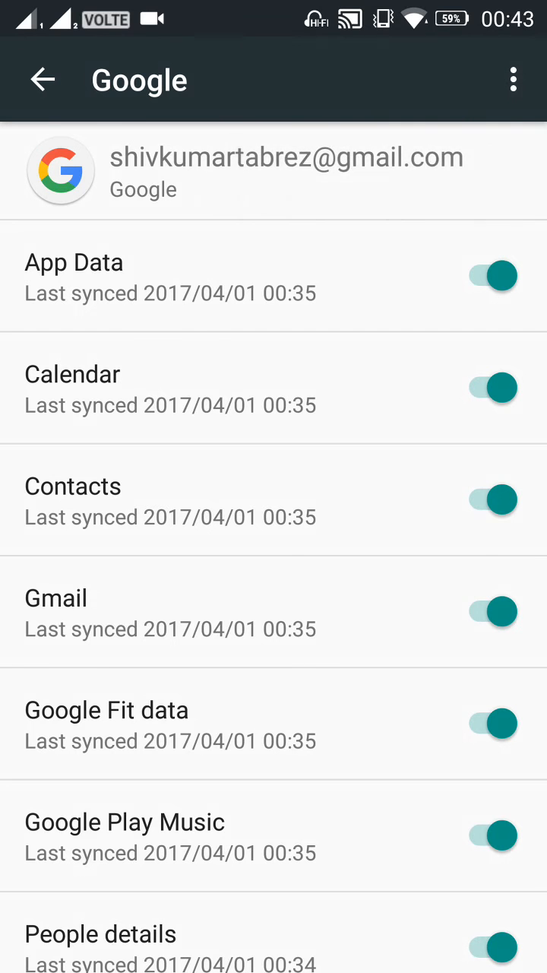
{"action": "left_click", "coordinate": [43, 79]}
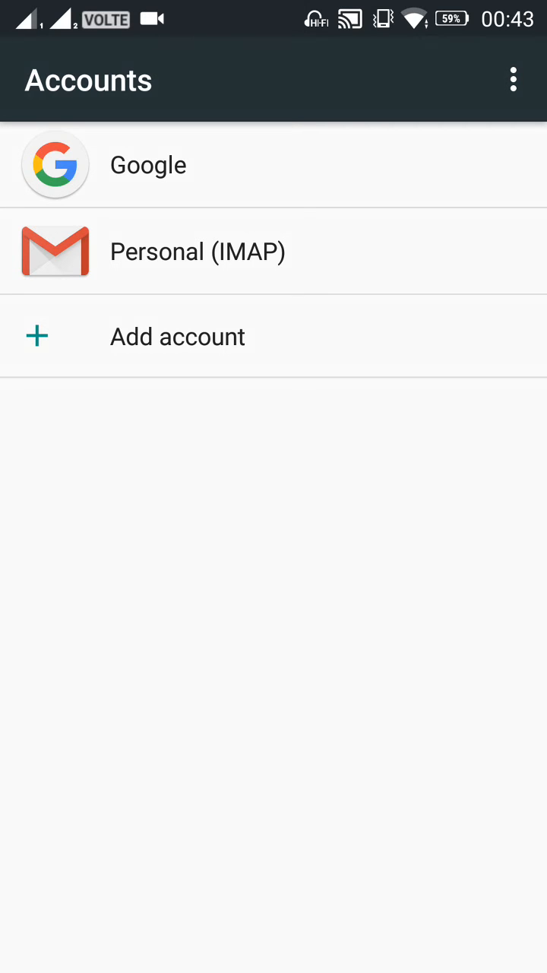
Enter the Personal (IMAP) Hotmail account's sync page and show its account options
{"action": "left_click", "coordinate": [274, 251]}
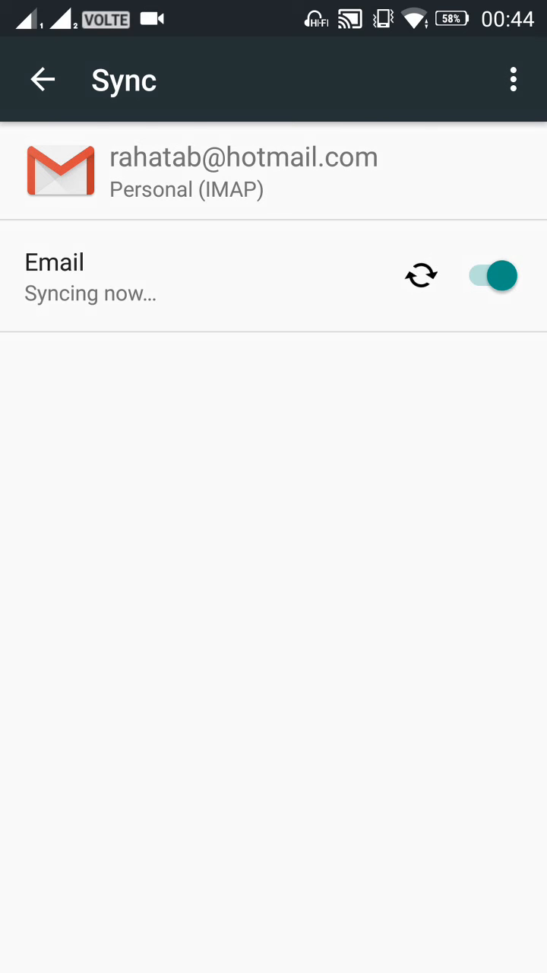
{"action": "left_click", "coordinate": [513, 79]}
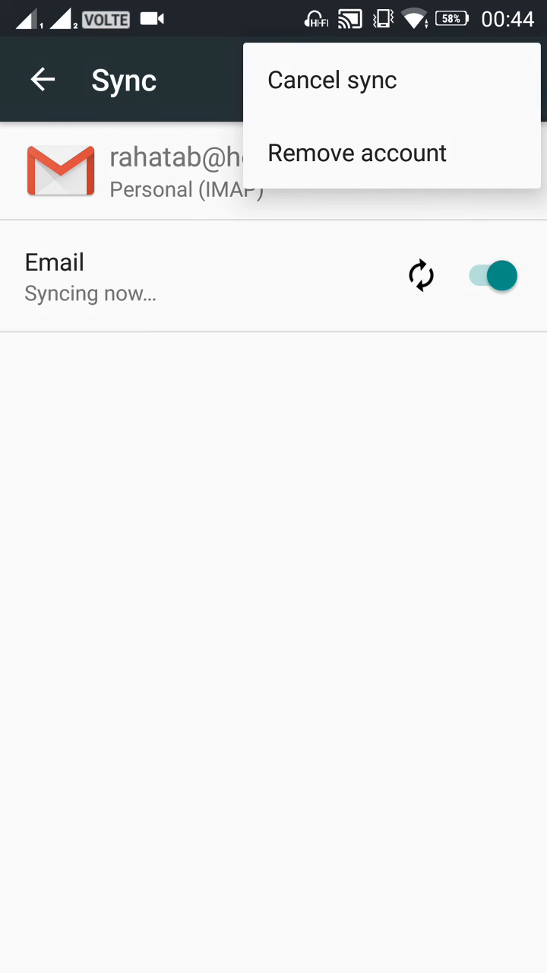
Remove the Hotmail account from the phone and confirm REMOVE ACCOUNT
{"action": "left_click", "coordinate": [357, 153]}
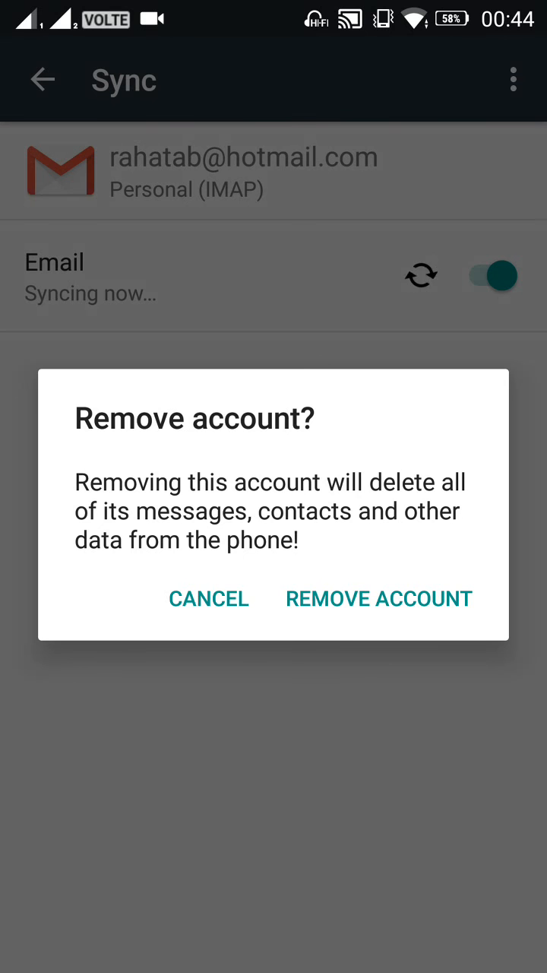
{"action": "left_click", "coordinate": [379, 598]}
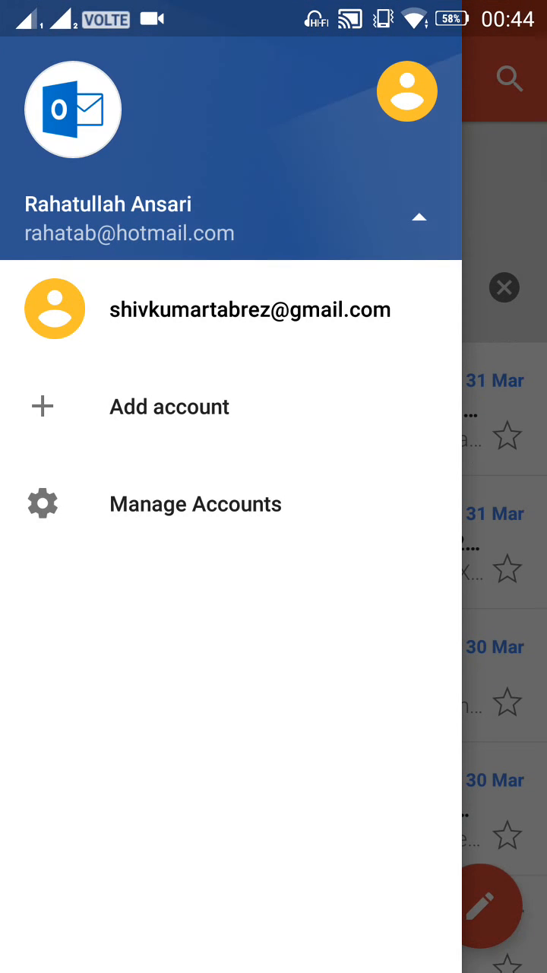
Switch to the remaining Google account, reach Manage Accounts, and go back to the phone's Accounts list
{"action": "left_click", "coordinate": [251, 309]}
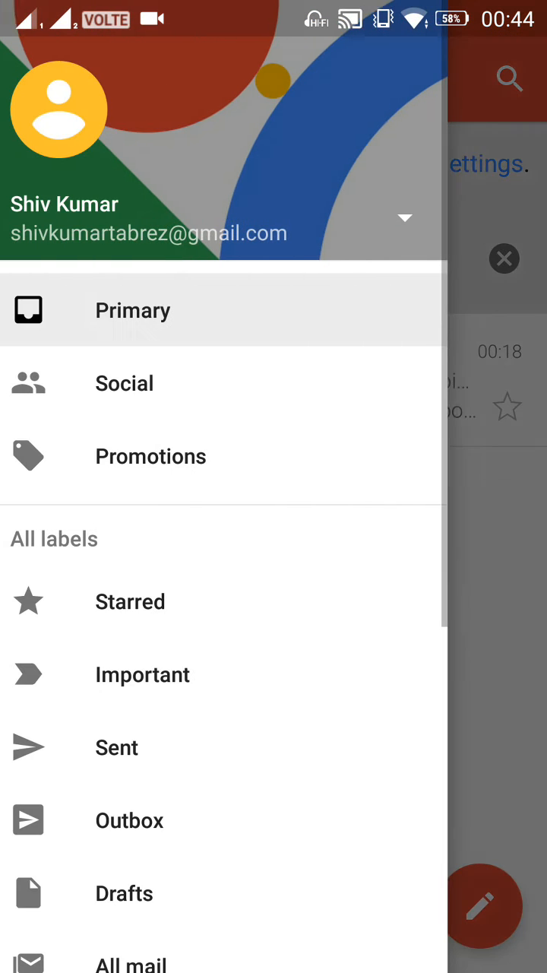
{"action": "left_click", "coordinate": [403, 218]}
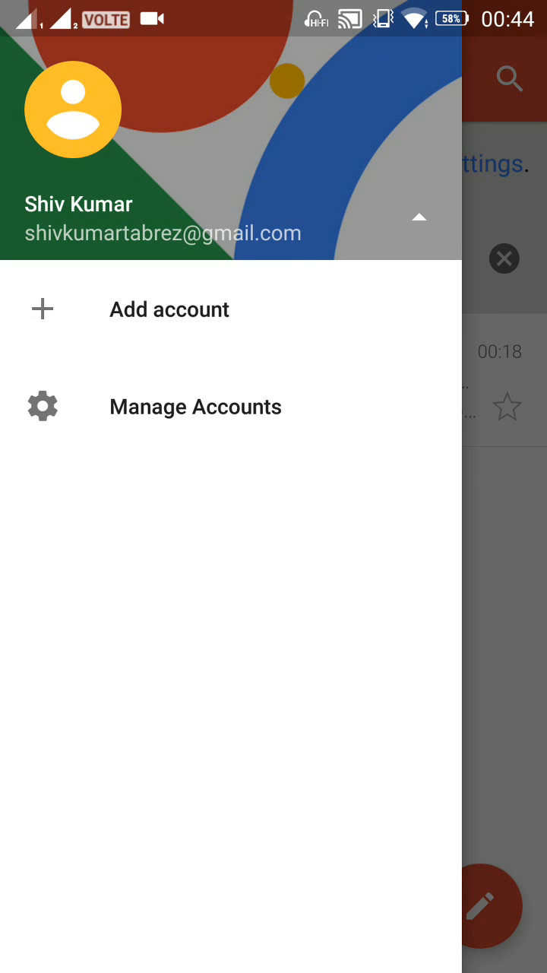
{"action": "left_click", "coordinate": [195, 407]}
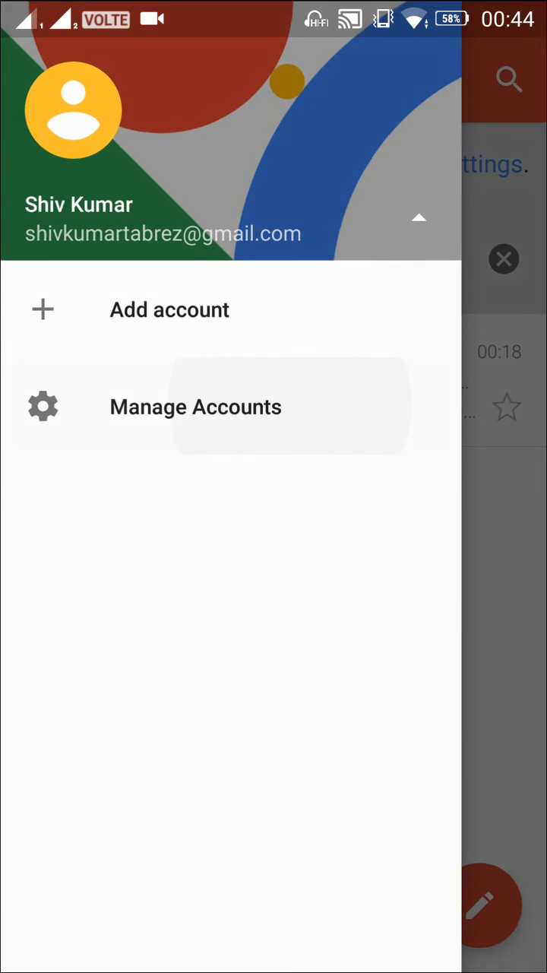
{"action": "left_click", "coordinate": [195, 407]}
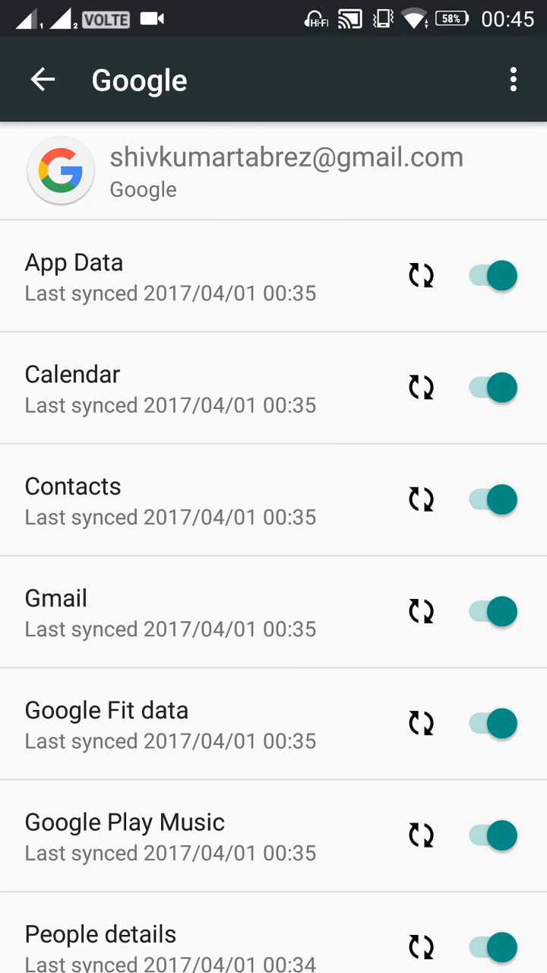
{"action": "left_click", "coordinate": [42, 80]}
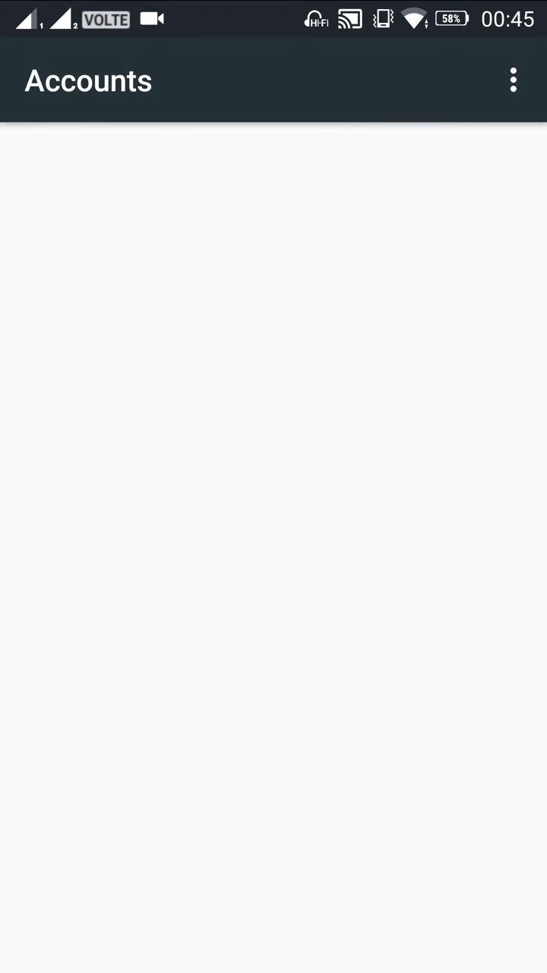